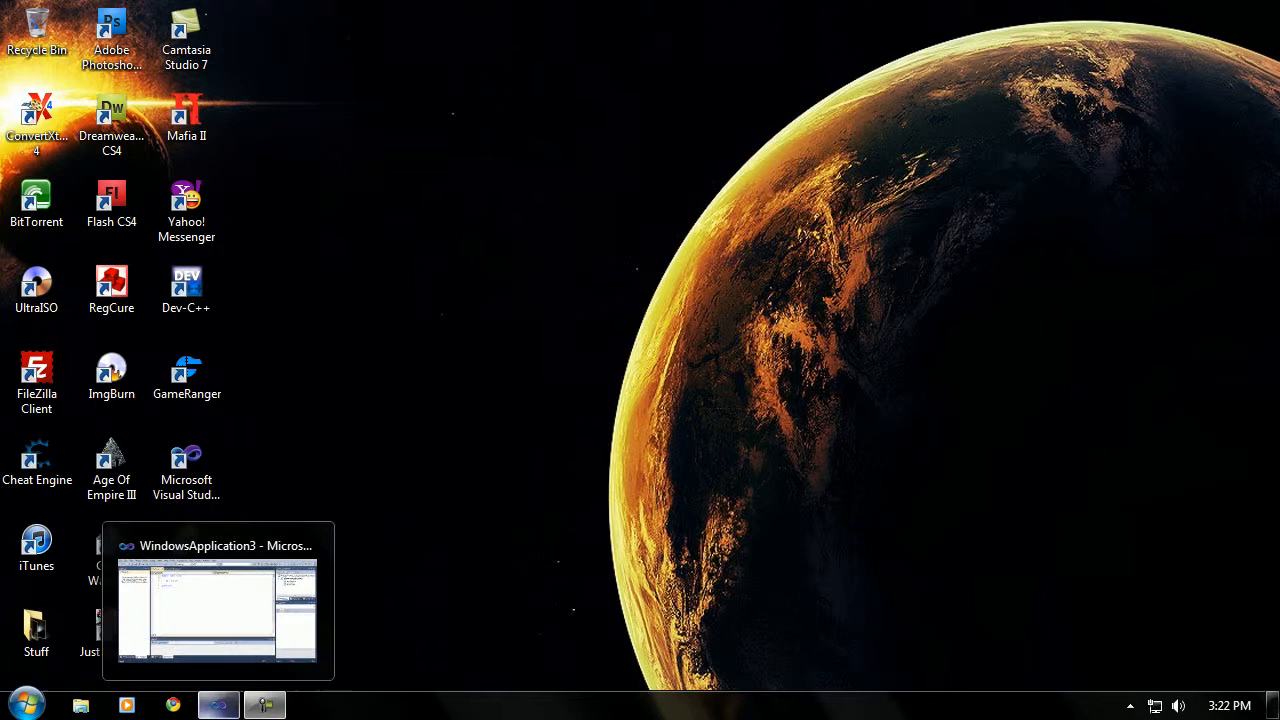
Restore the WindowsApplication3 Visual Studio window from the taskbar thumbnail preview.
{"action": "left_click", "coordinate": [218, 600]}
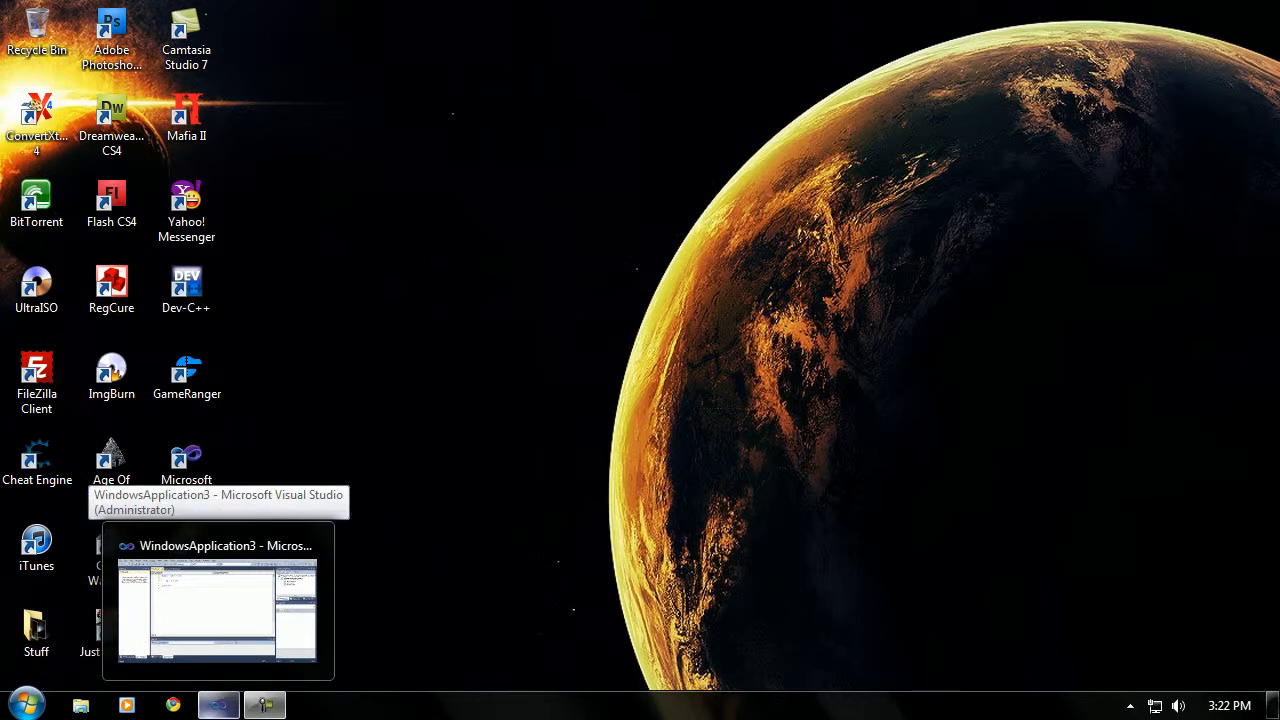
{"action": "left_click", "coordinate": [214, 610]}
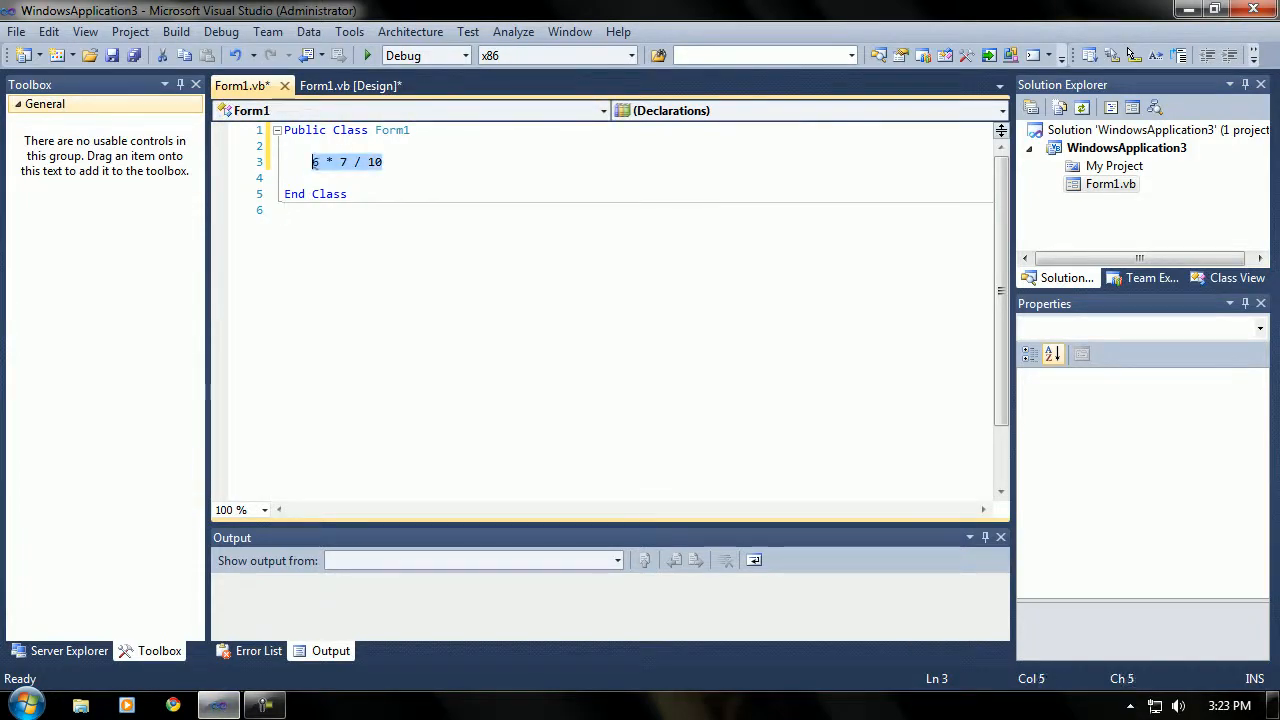
Delete the old 8 * 7 / 10 expression and write 7, a dash and 9 on three separate lines.
{"action": "key", "text": "Delete"}
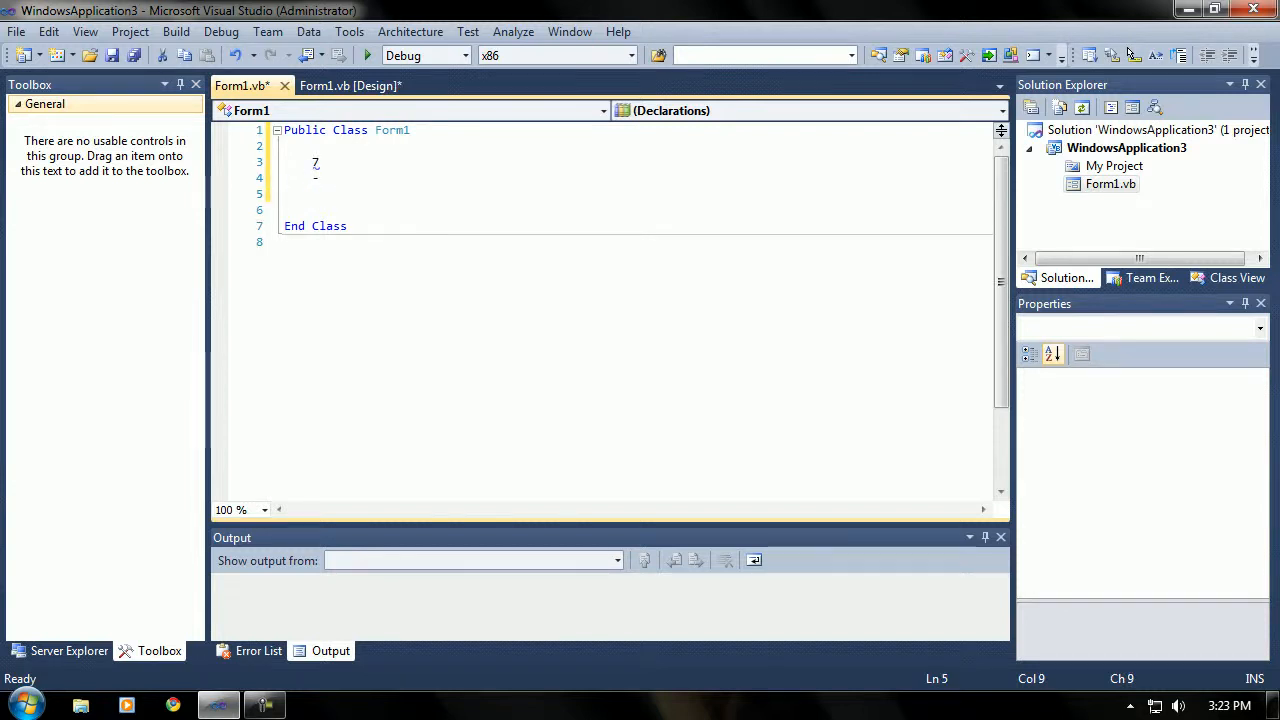
{"action": "type", "text": "9"}
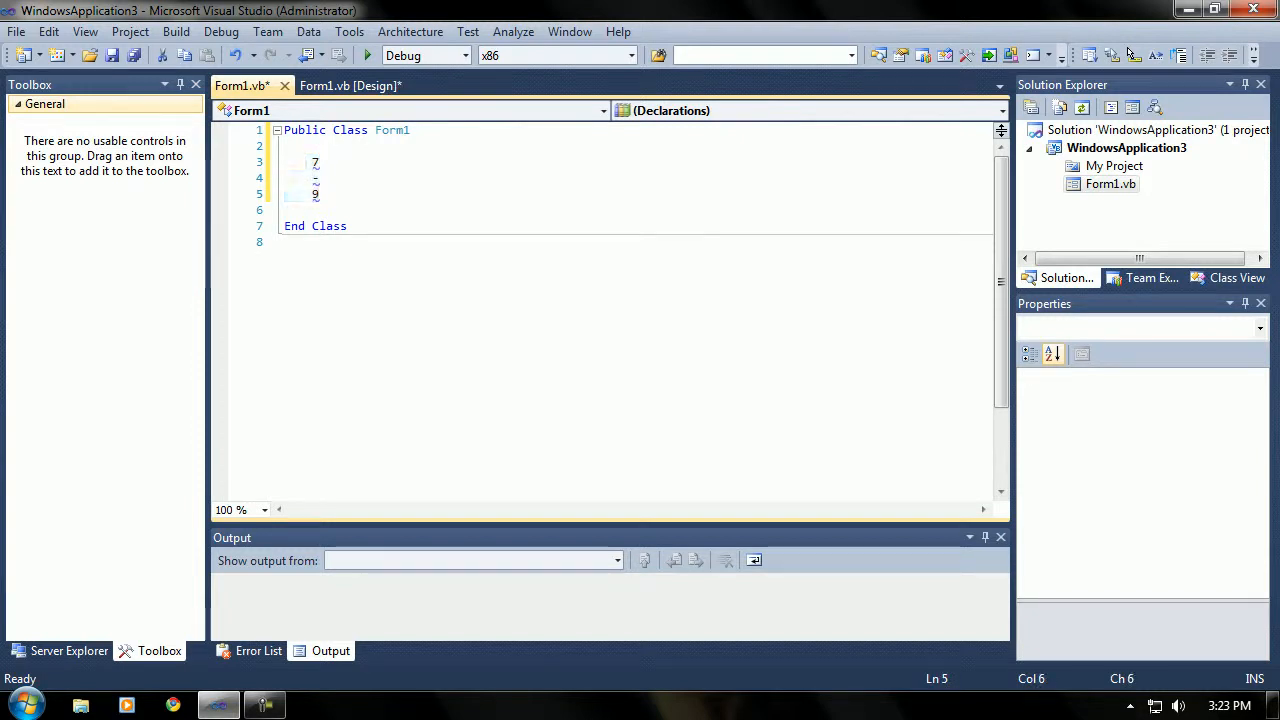
{"action": "left_click", "coordinate": [316, 162]}
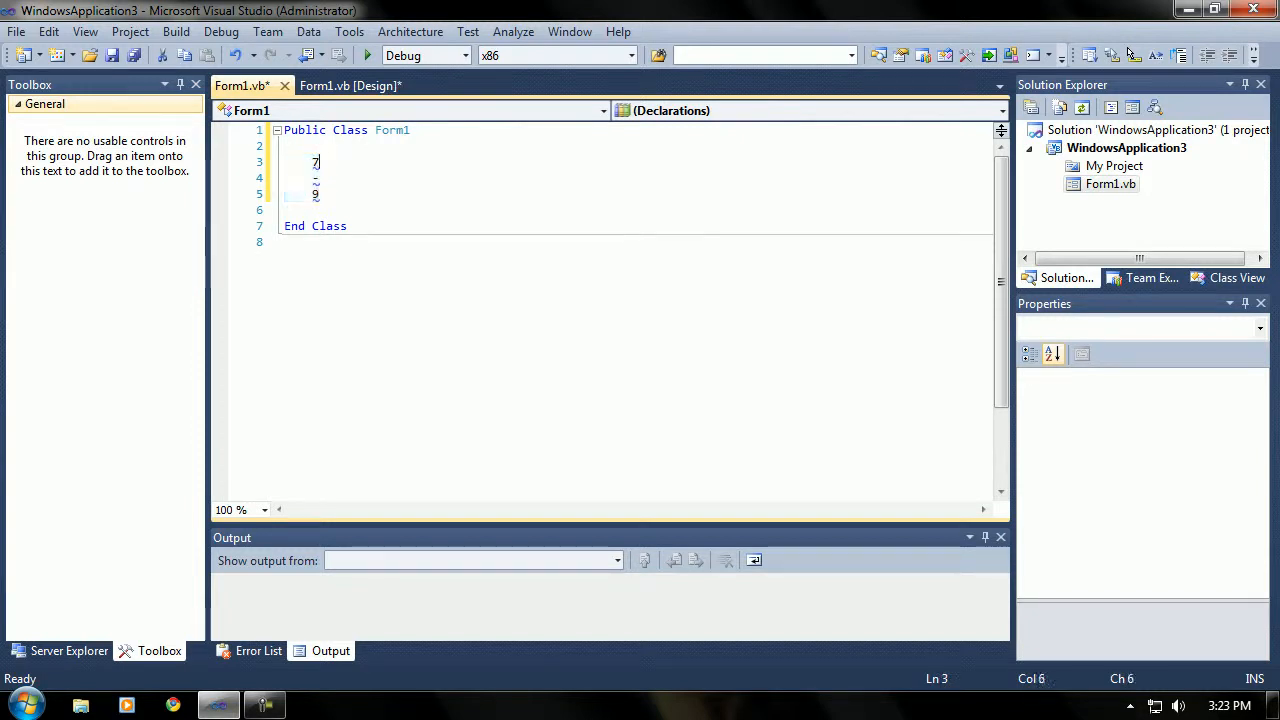
{"action": "left_click_drag", "start_coordinate": [320, 162], "coordinate": [312, 196]}
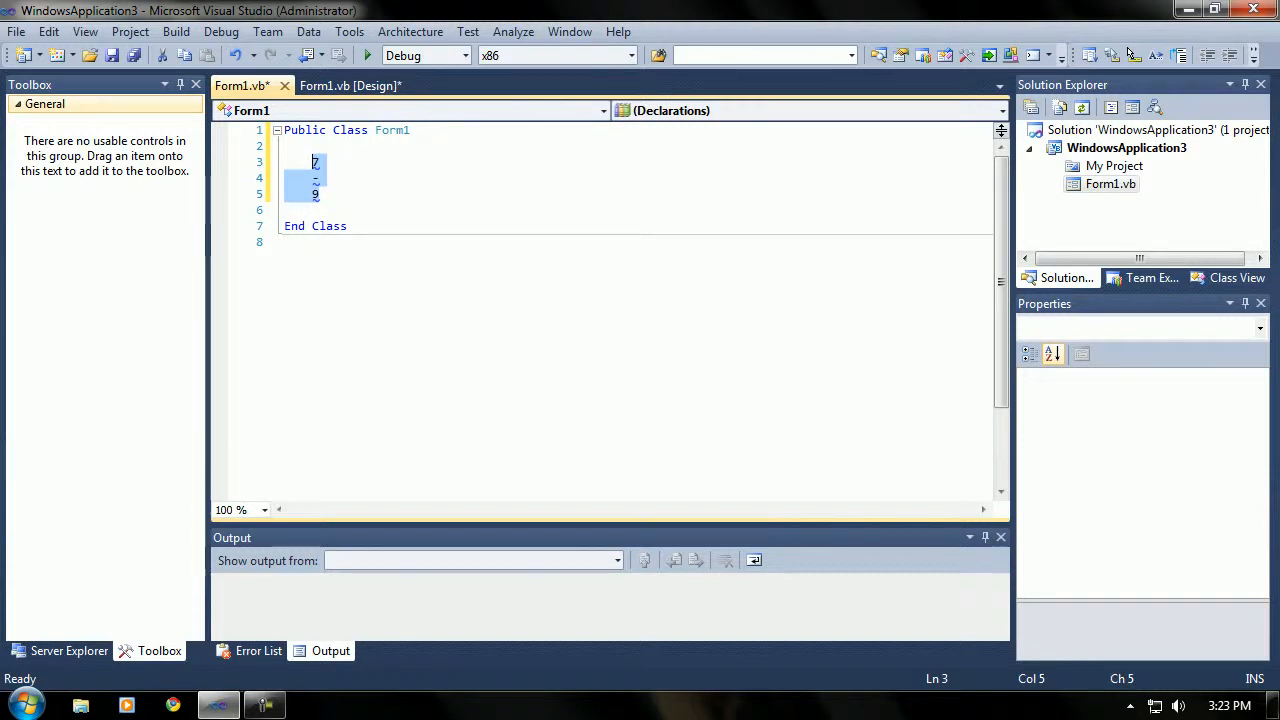
{"action": "left_click", "coordinate": [318, 194]}
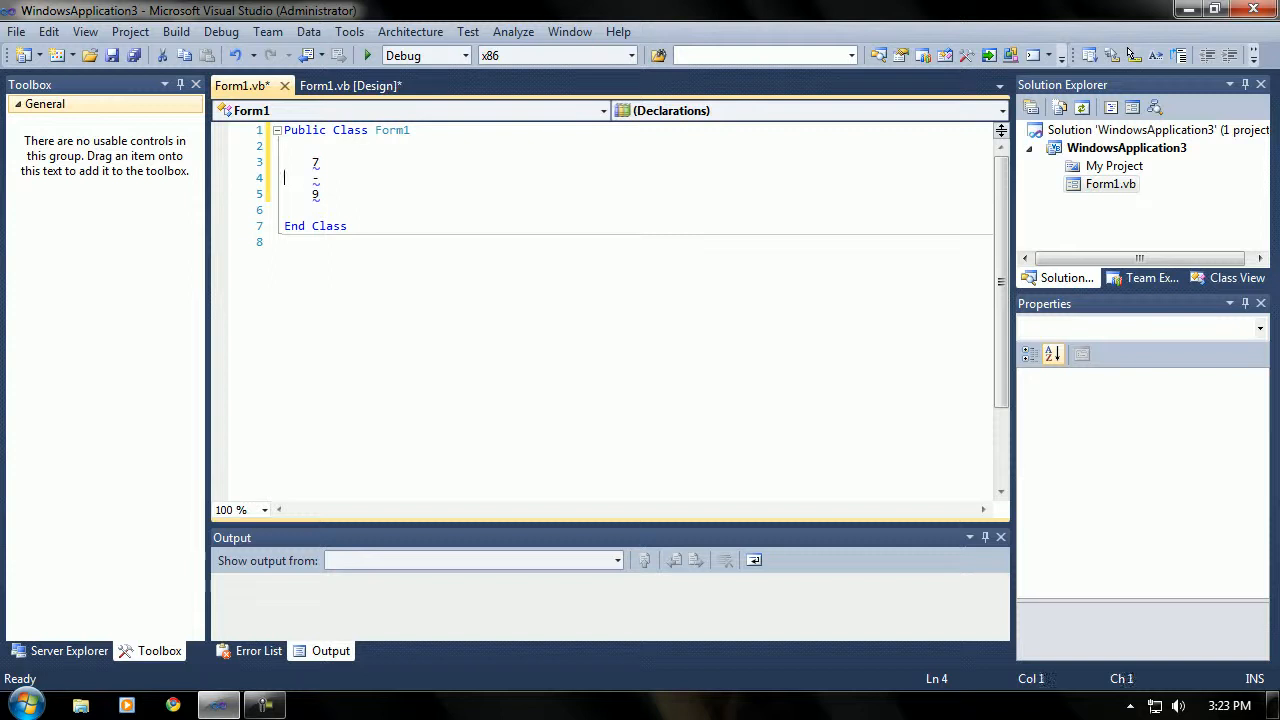
Write the inline fraction (7/9) after the 7 so the top line reads 7 (7/9).
{"action": "type", "text": "("}
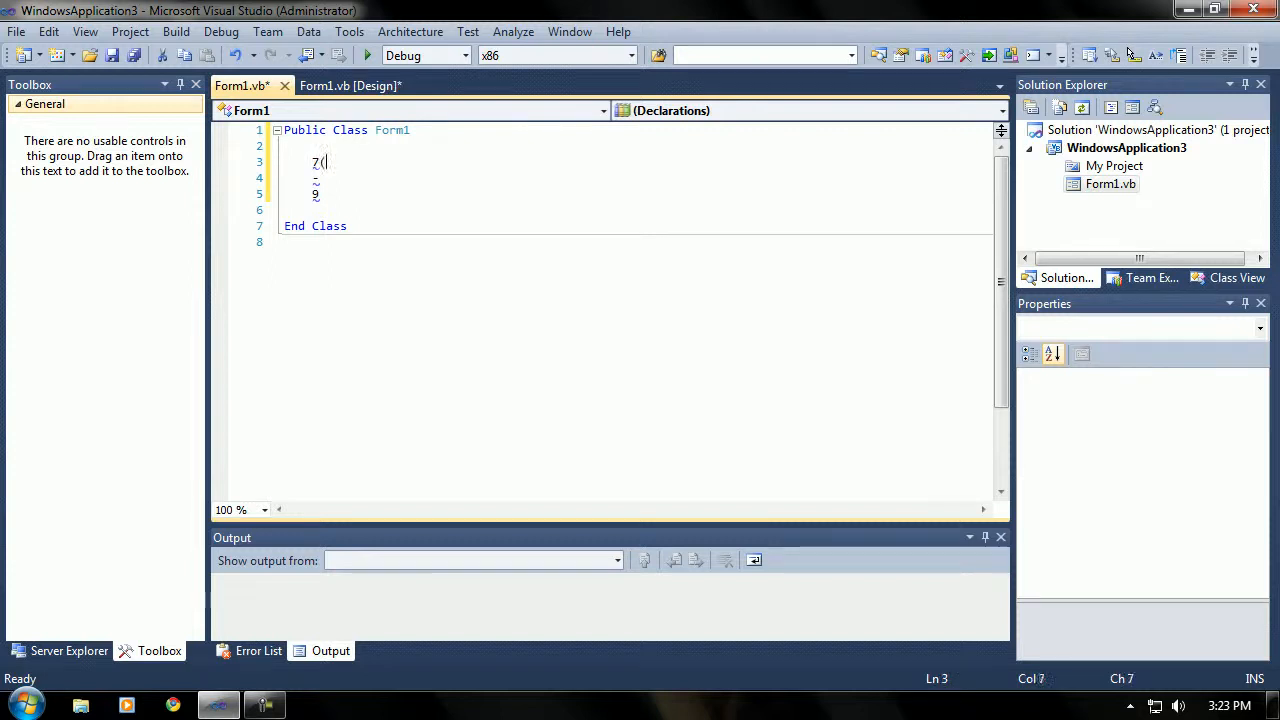
{"action": "type", "text": ")"}
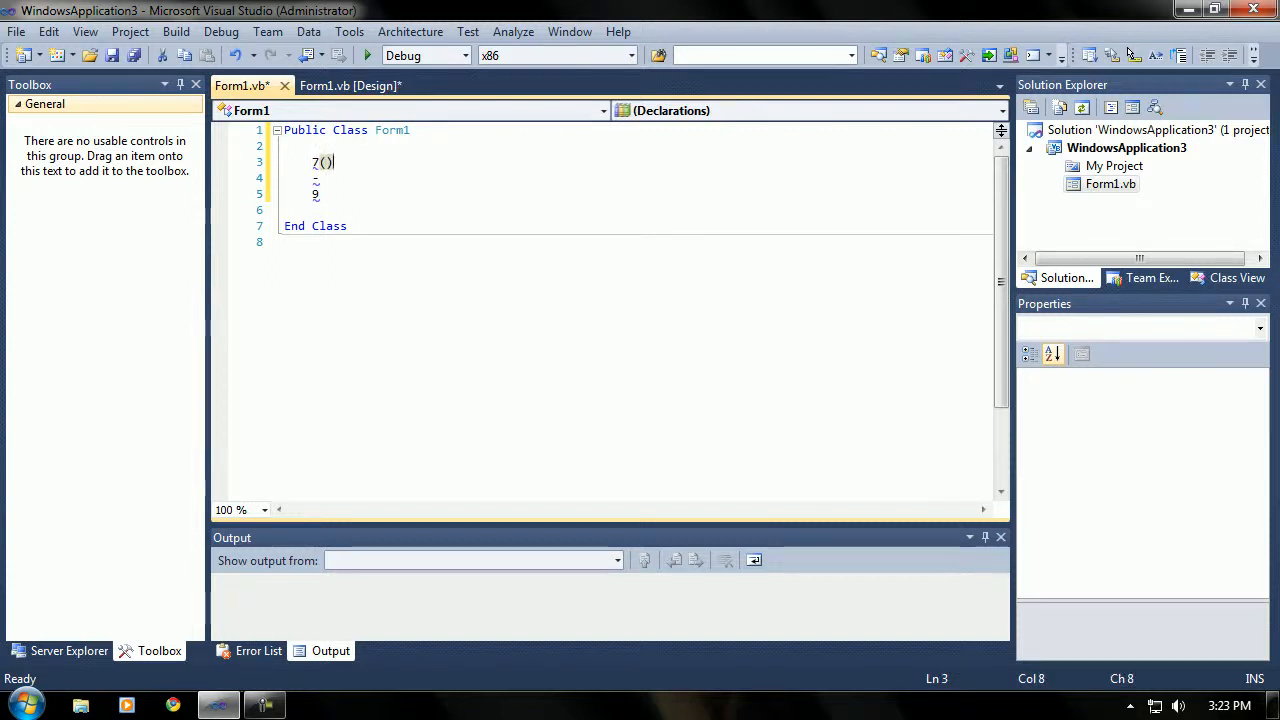
{"action": "key", "text": "Backspace"}
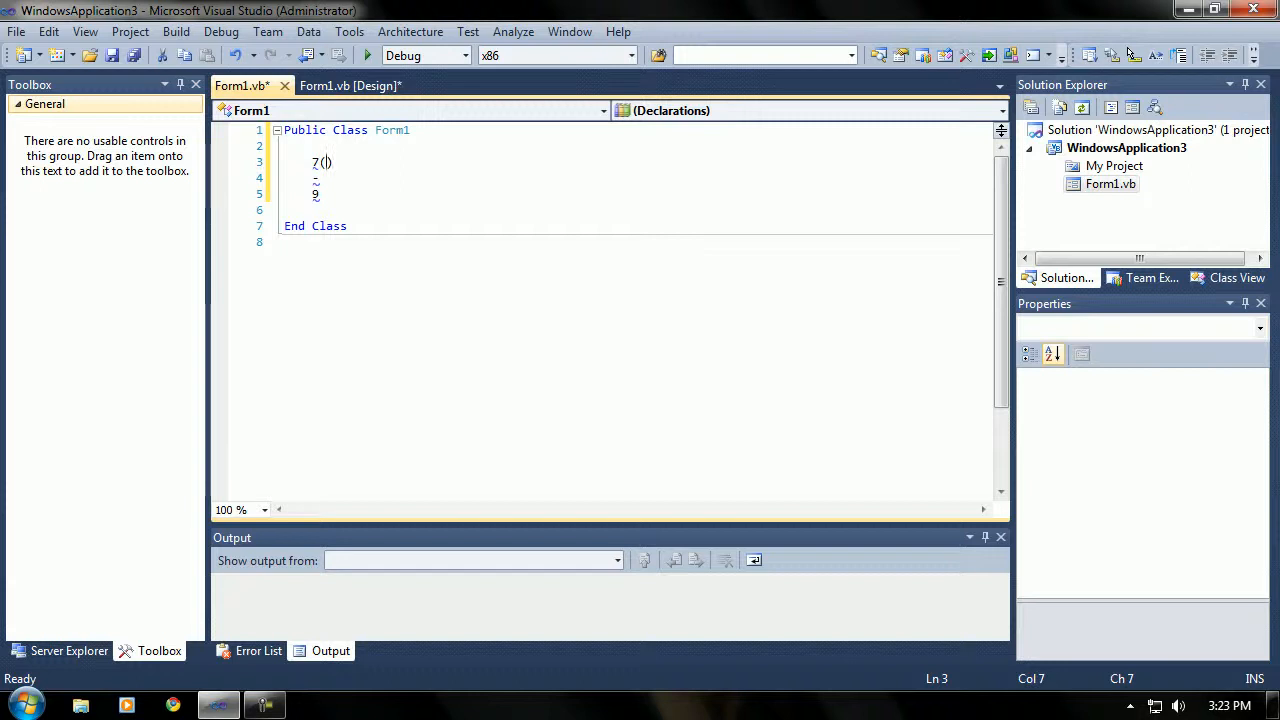
{"action": "type", "text": "7"}
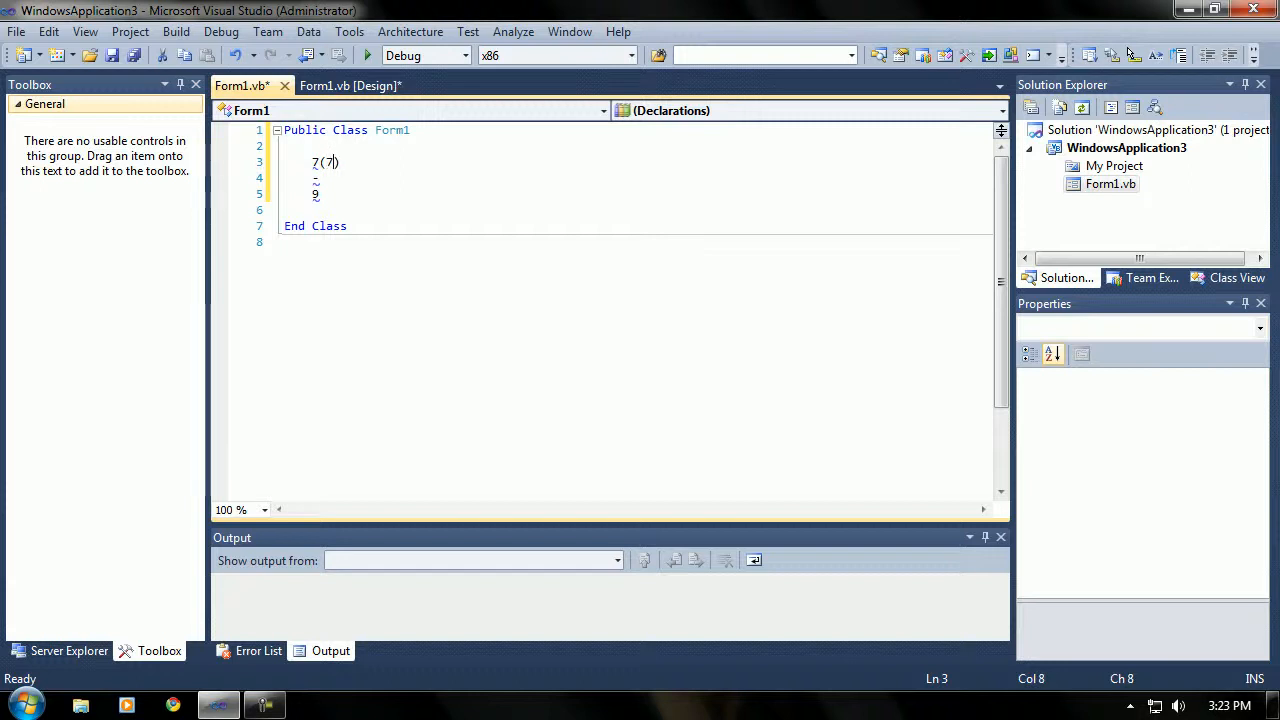
{"action": "type", "text": "/9"}
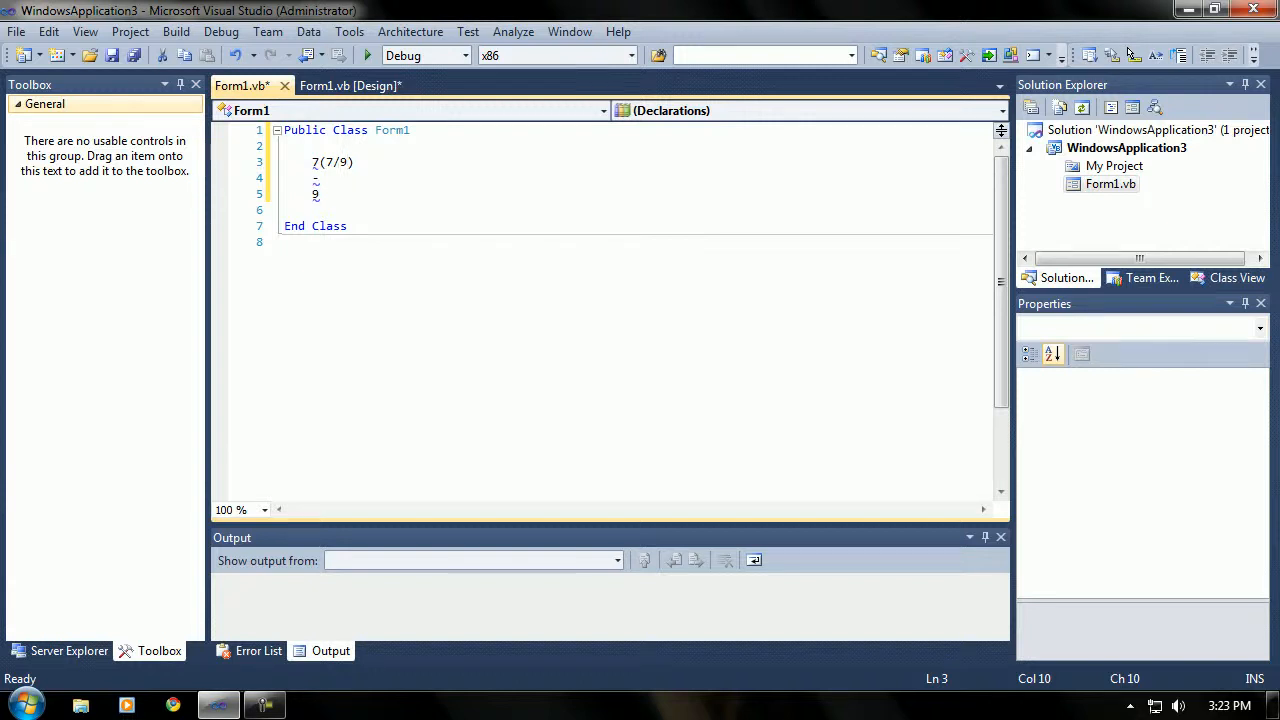
{"action": "left_click_drag", "start_coordinate": [318, 176], "coordinate": [284, 196]}
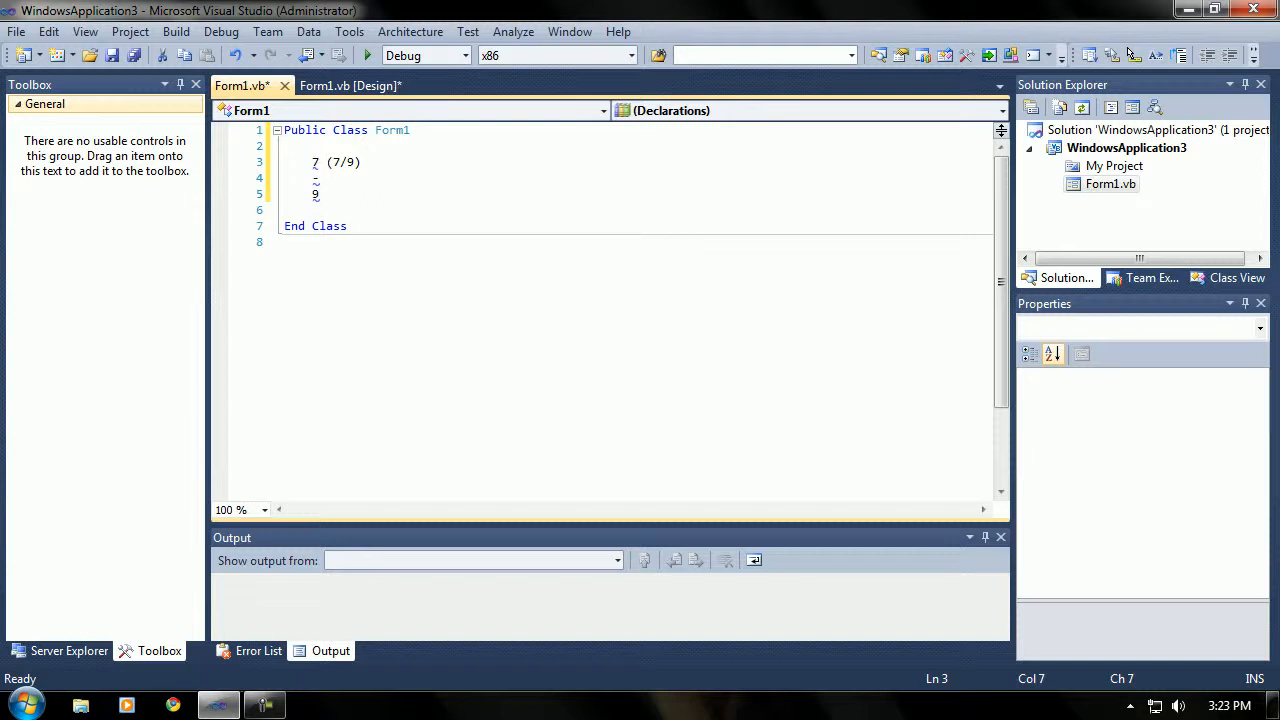
{"action": "left_click", "coordinate": [316, 194]}
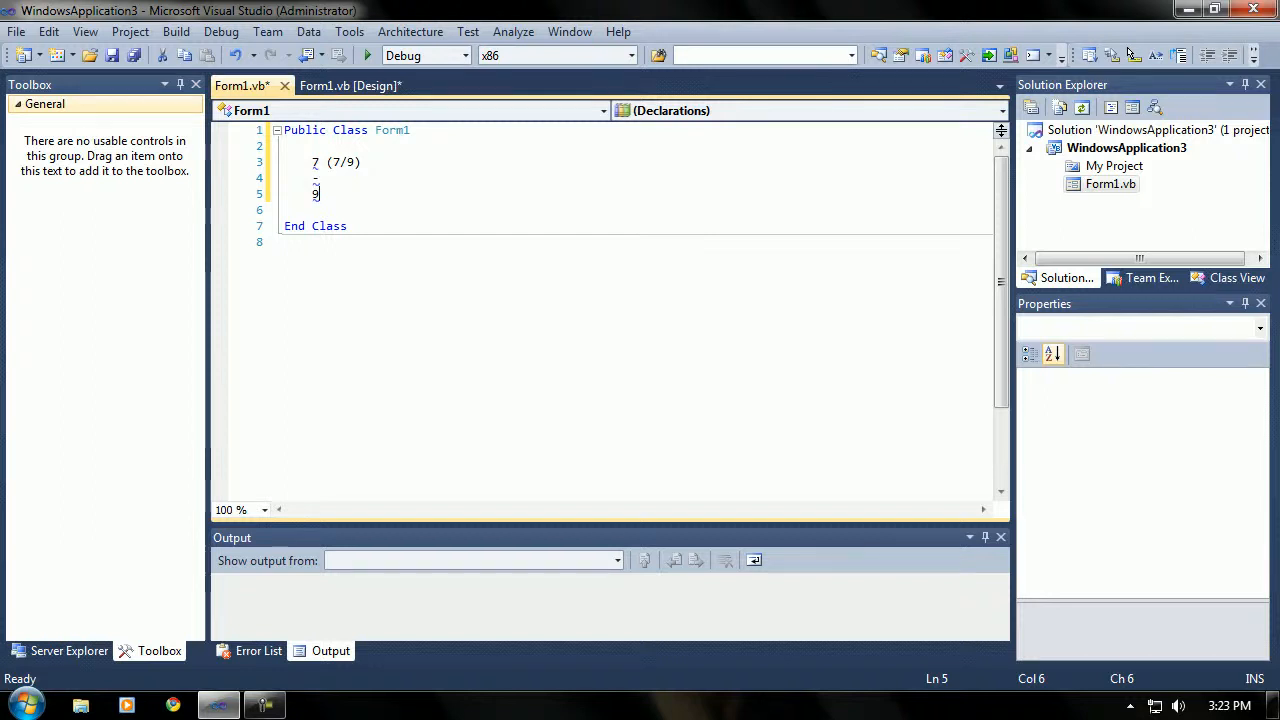
Remove the stacked 7, dash and 9 lines so only (7/9) remains in the class.
{"action": "type", "text": "20/"}
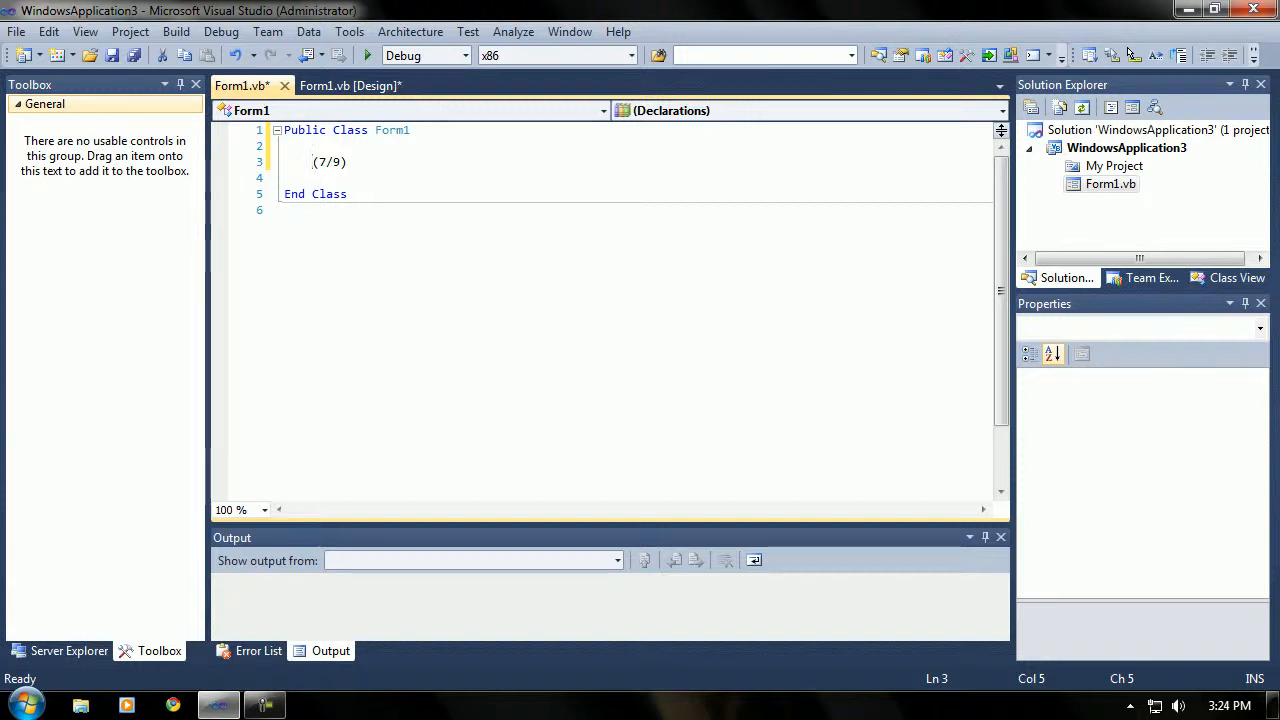
Try an 8 * multiplier before (7/9), remove it, and rework the line to 7 * 7 / 9.
{"action": "type", "text": "8 *"}
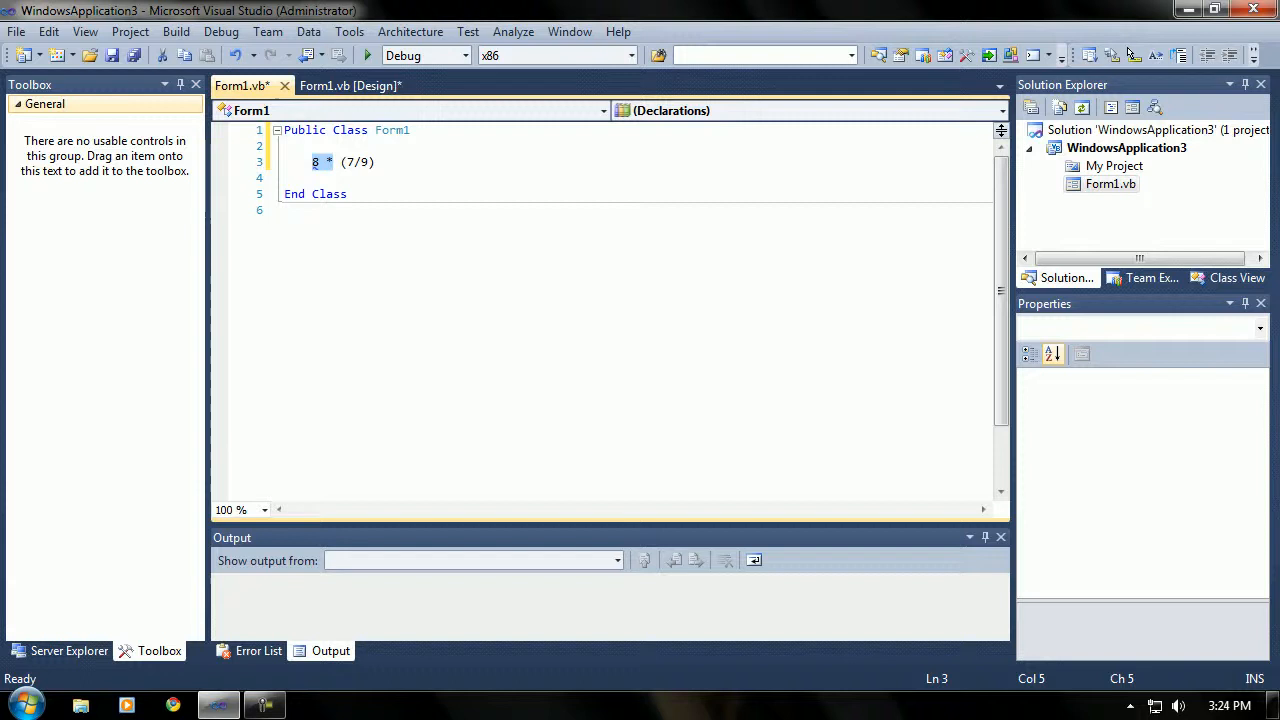
{"action": "key", "text": "Delete"}
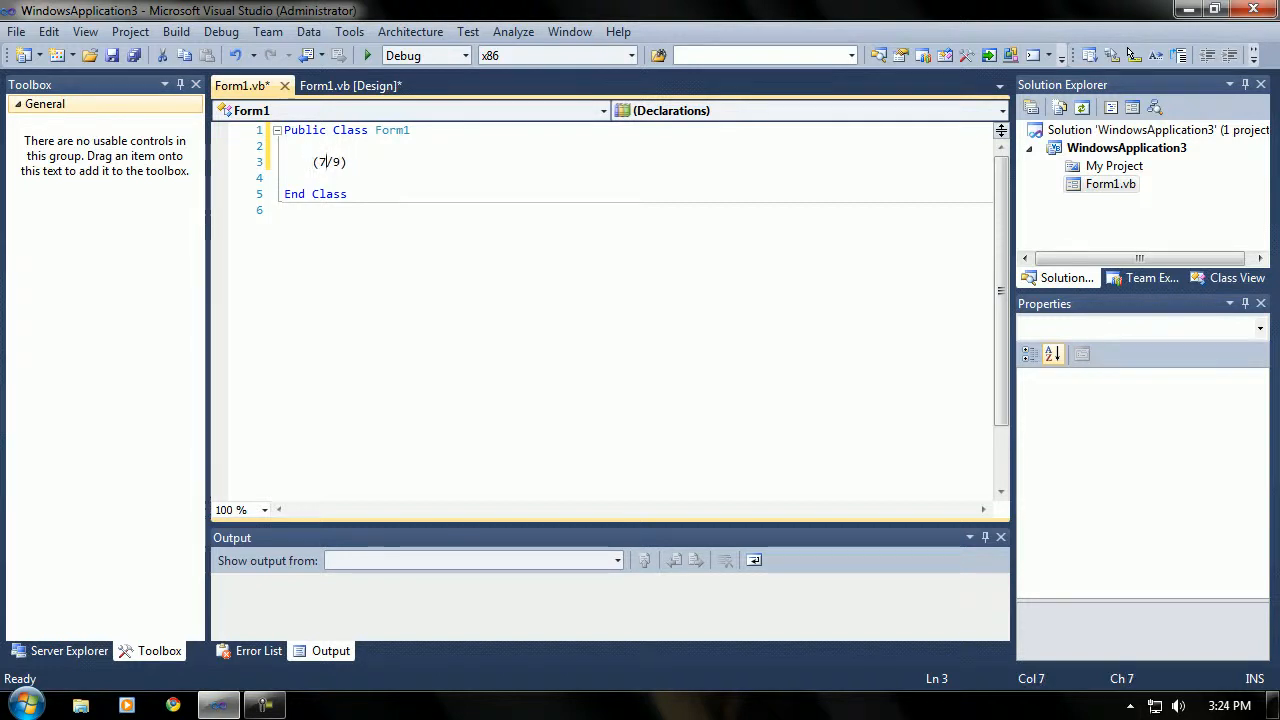
{"action": "type", "text": "25"}
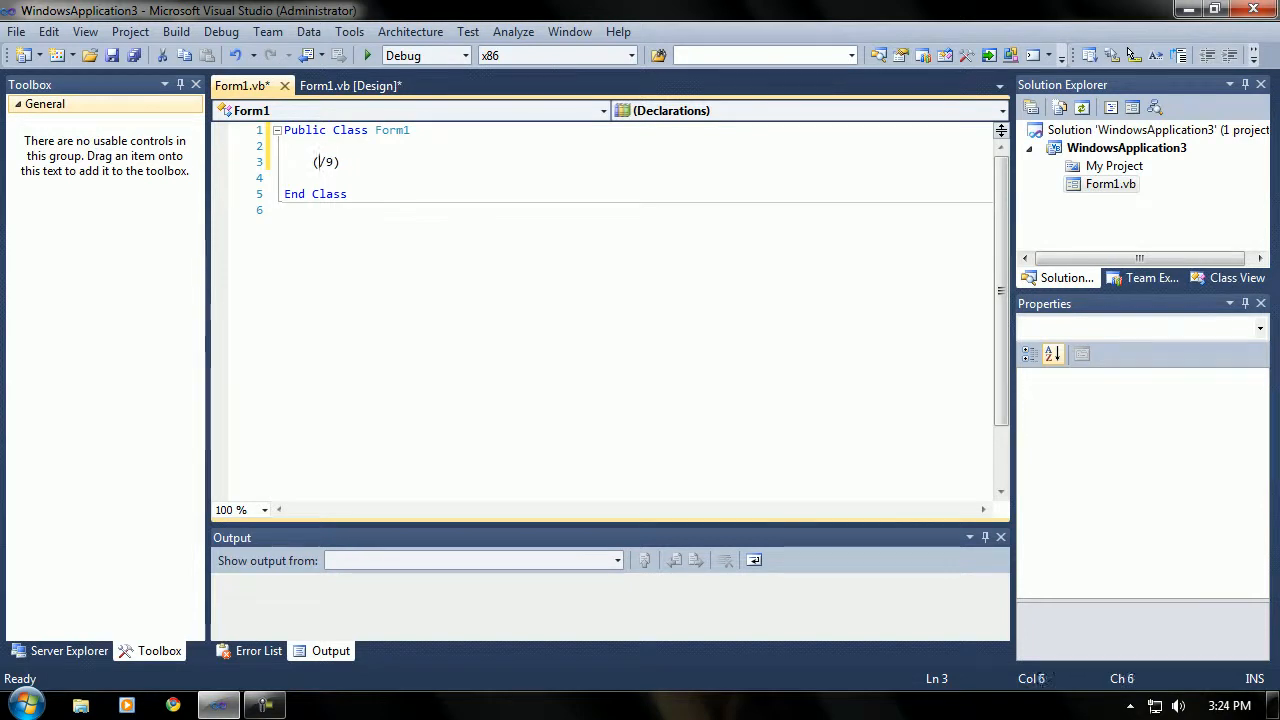
{"action": "type", "text": "56"}
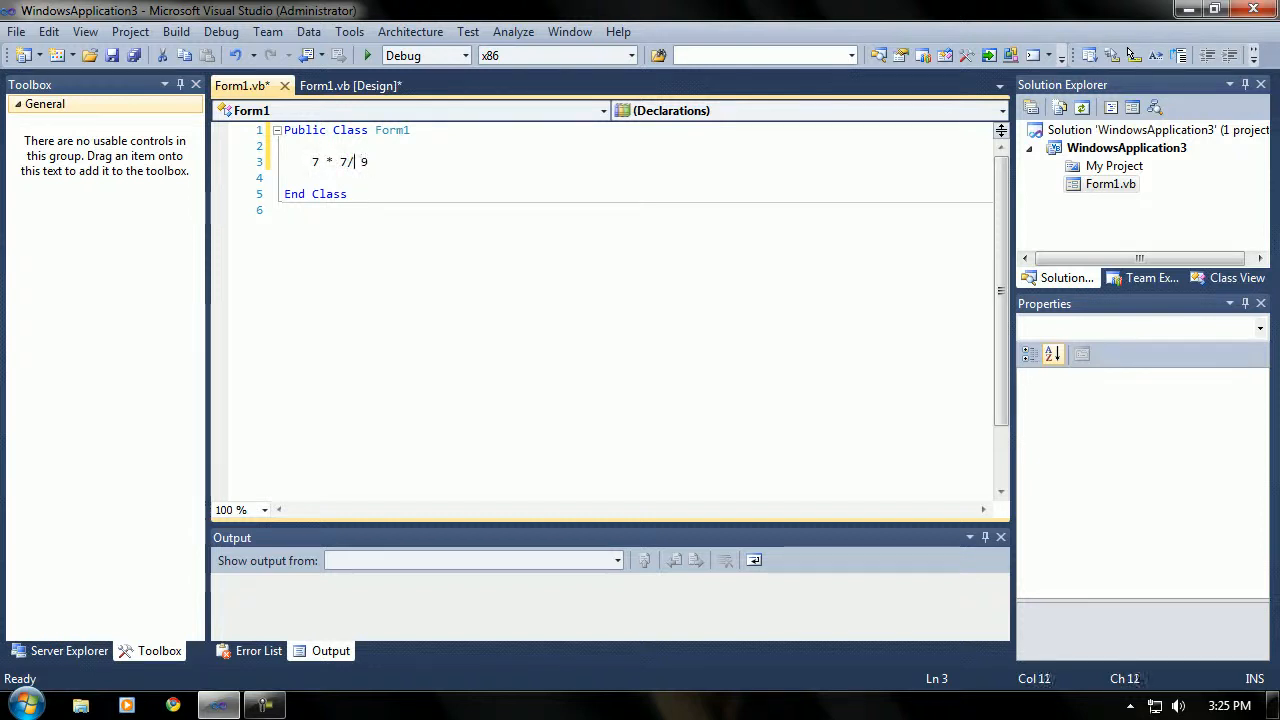
Wrap the fraction in parentheses so the line reads 7 * (7 / 9).
{"action": "type", "text": "-"}
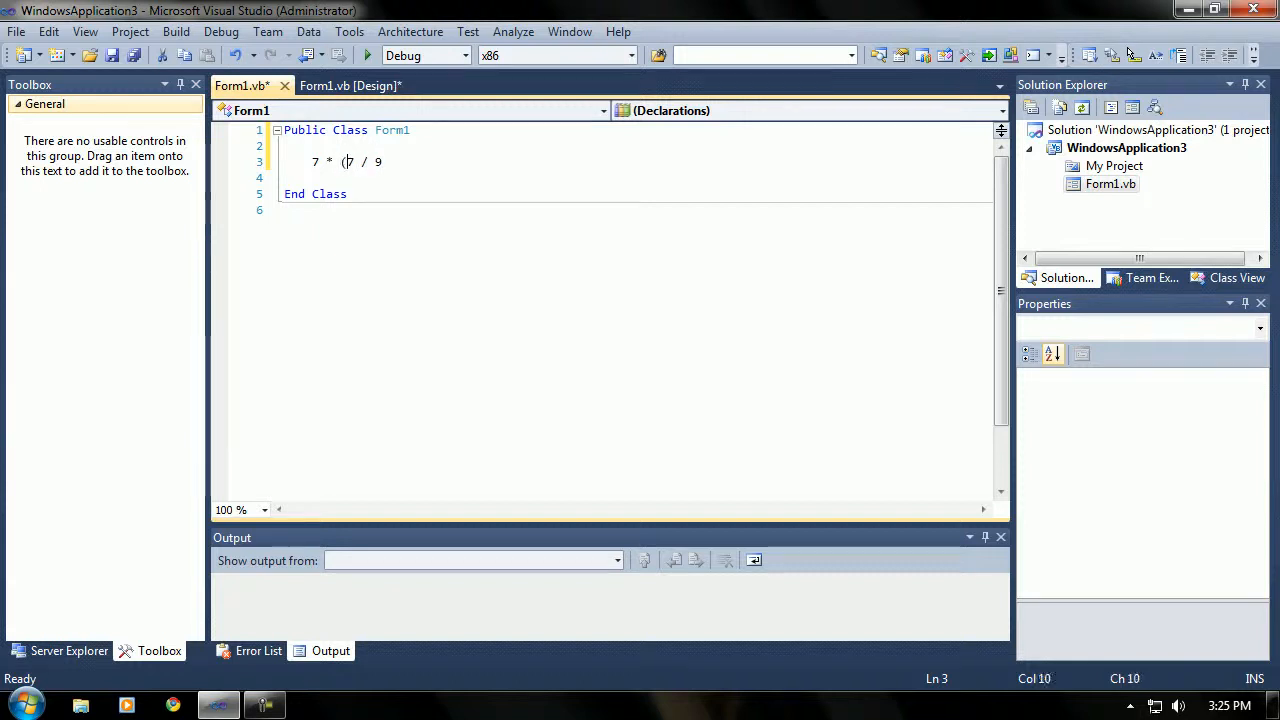
{"action": "type", "text": ")"}
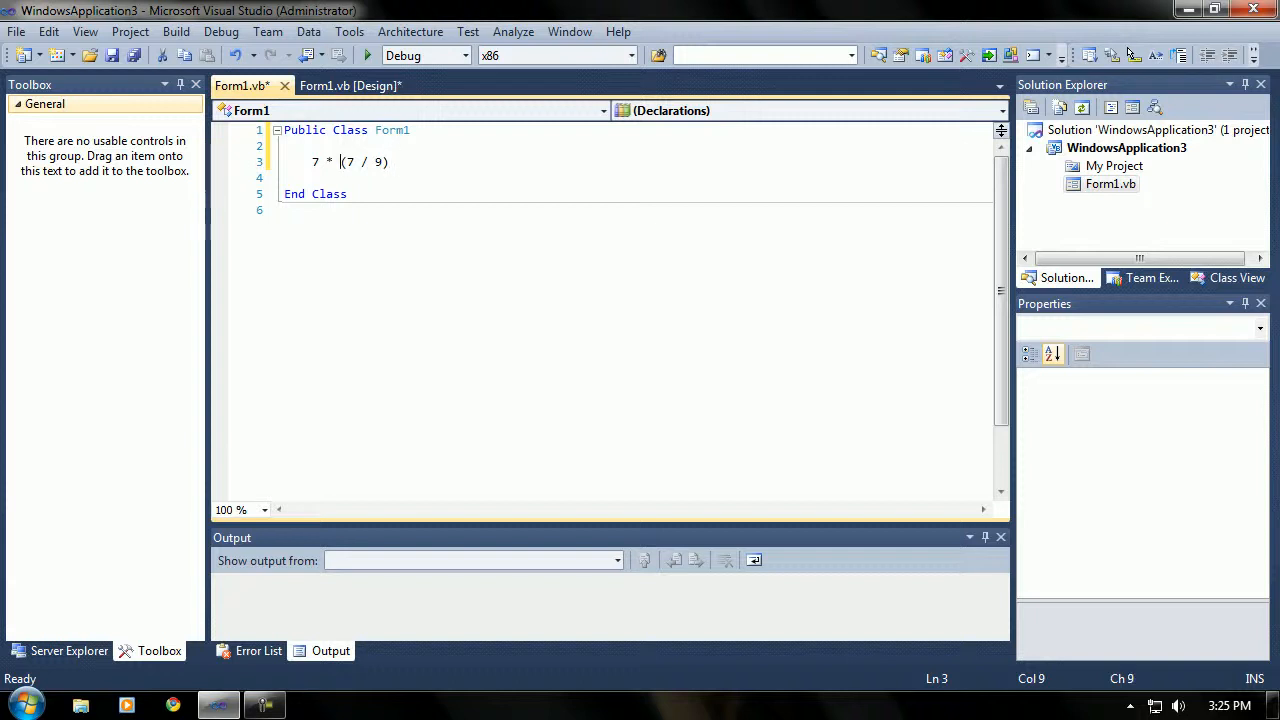
Delete the 7 * multiplier so the line holds just (7 / 9).
{"action": "left_click", "coordinate": [348, 160]}
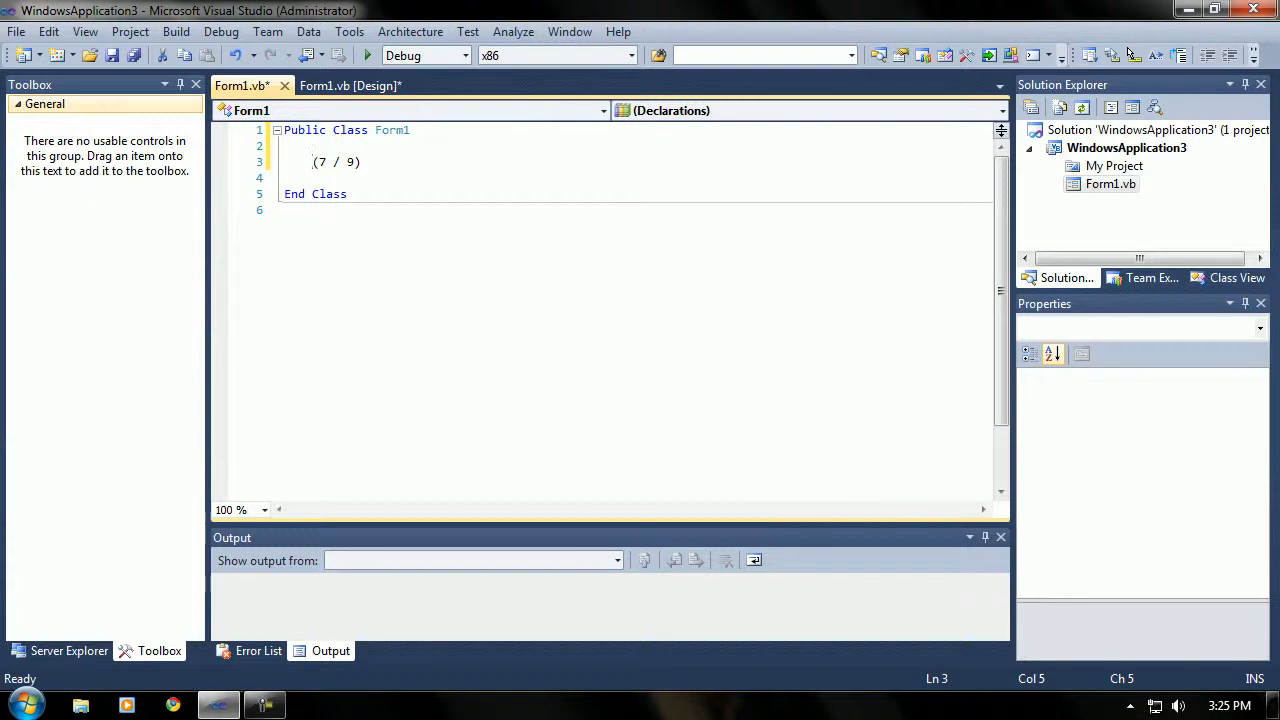
{"action": "left_click", "coordinate": [360, 162]}
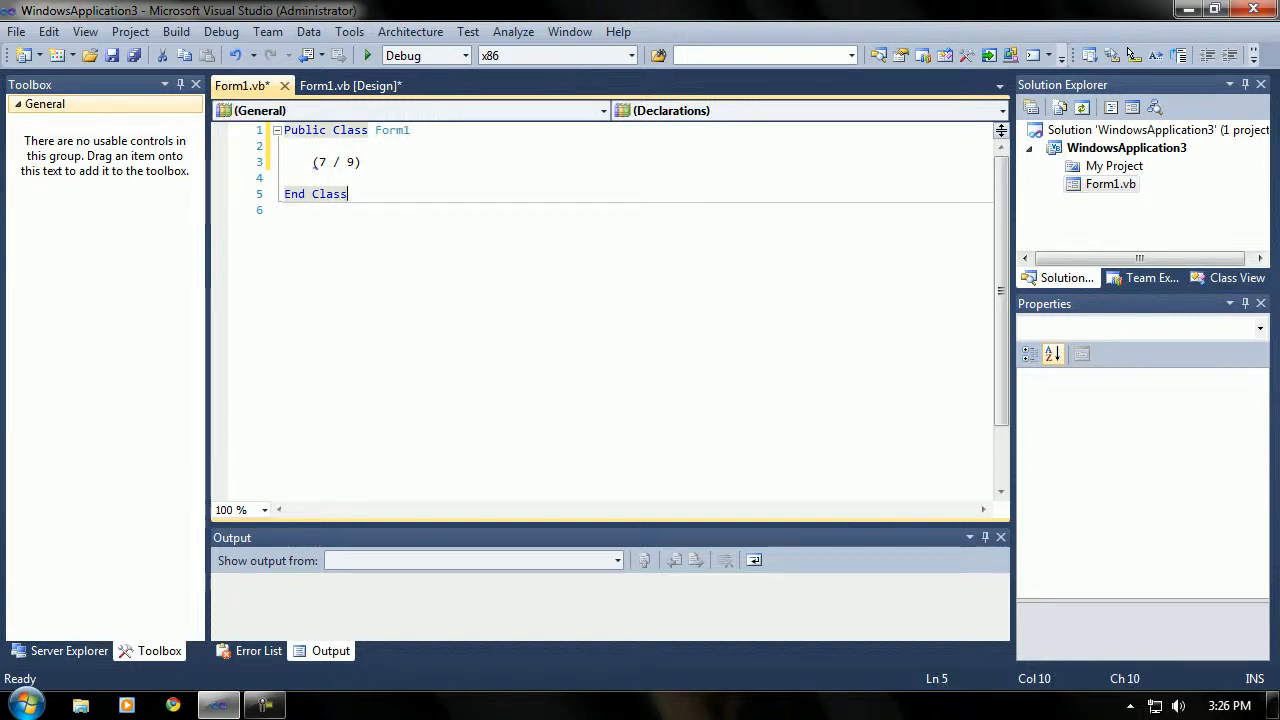
{"action": "left_click", "coordinate": [362, 162]}
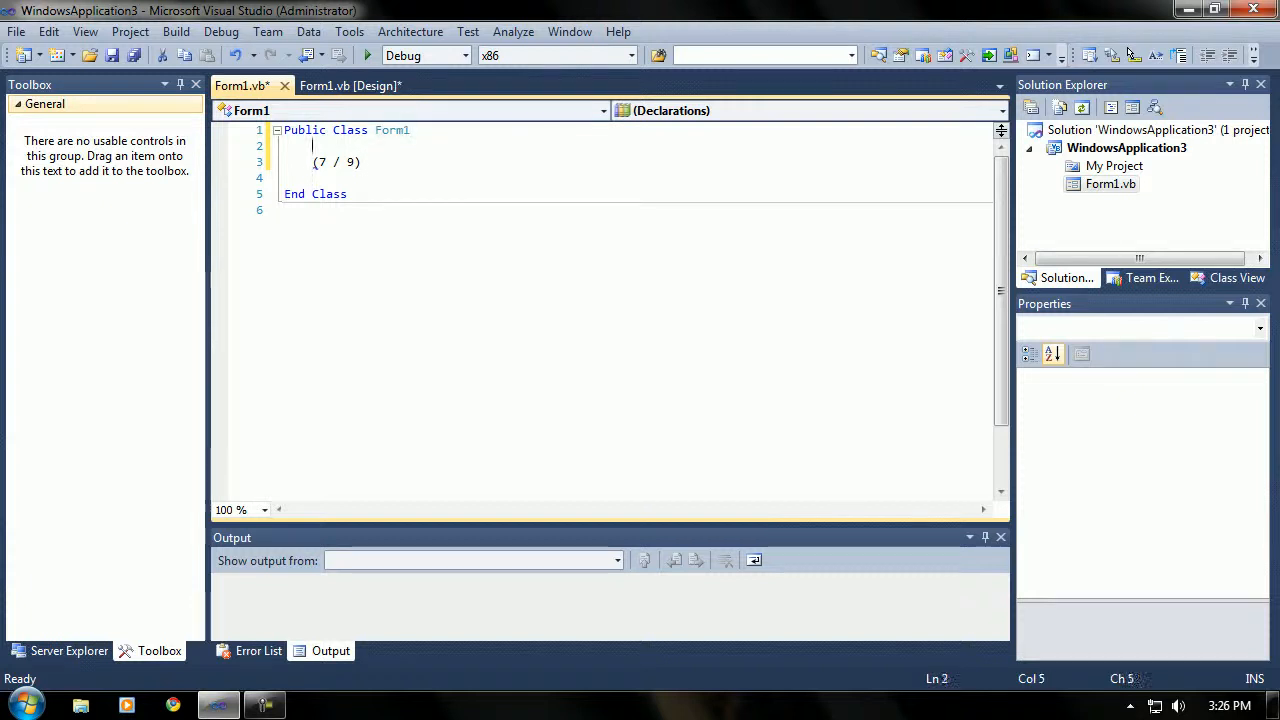
{"action": "key", "text": "Down"}
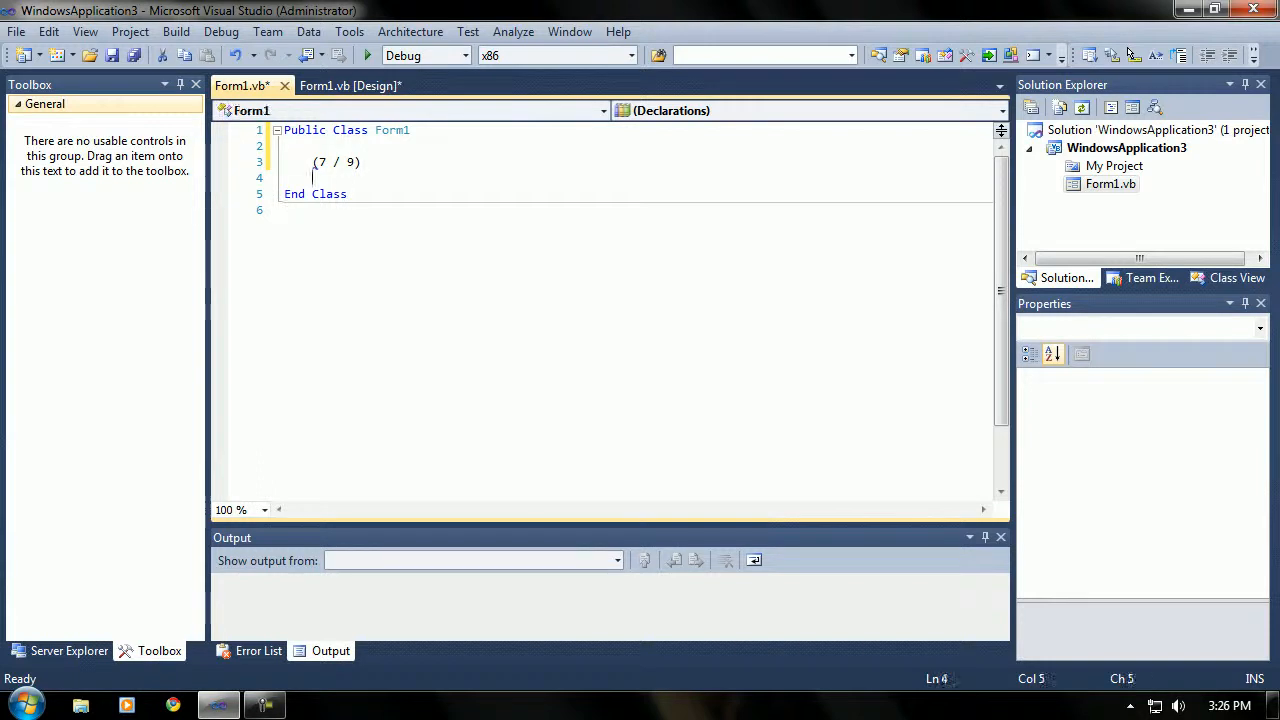